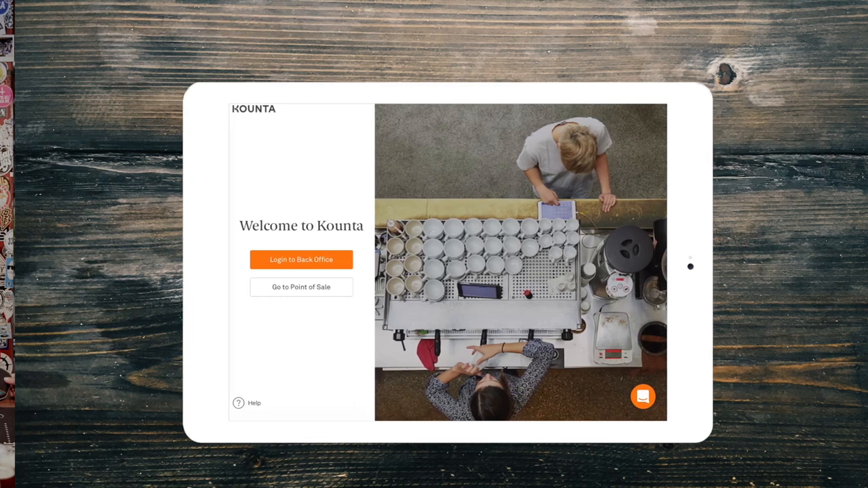
# - Enter the point of sale and quick-pay the $45.00 order to complete it
pyautogui.click(301, 286)
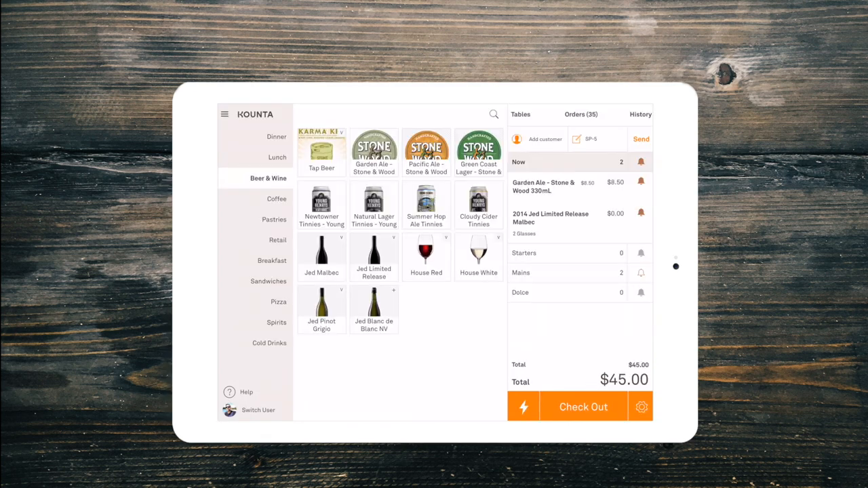
pyautogui.click(640, 139)
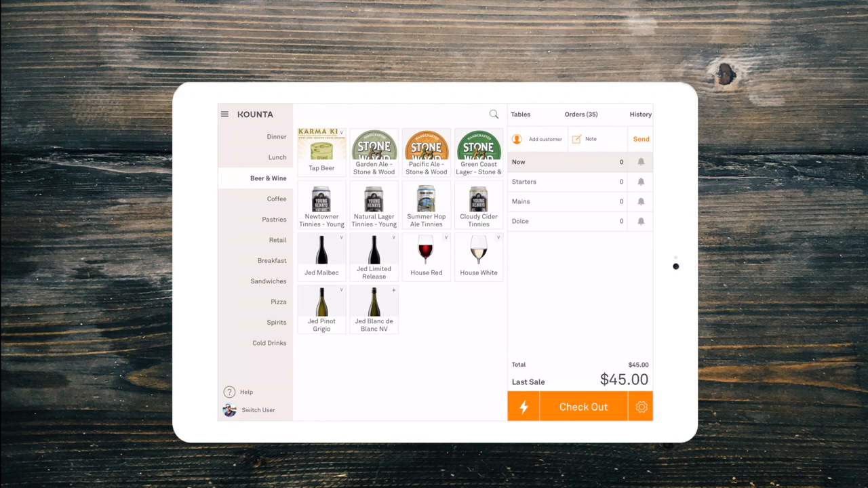
# - Show the sales history filtered to Today's date range
pyautogui.click(640, 114)
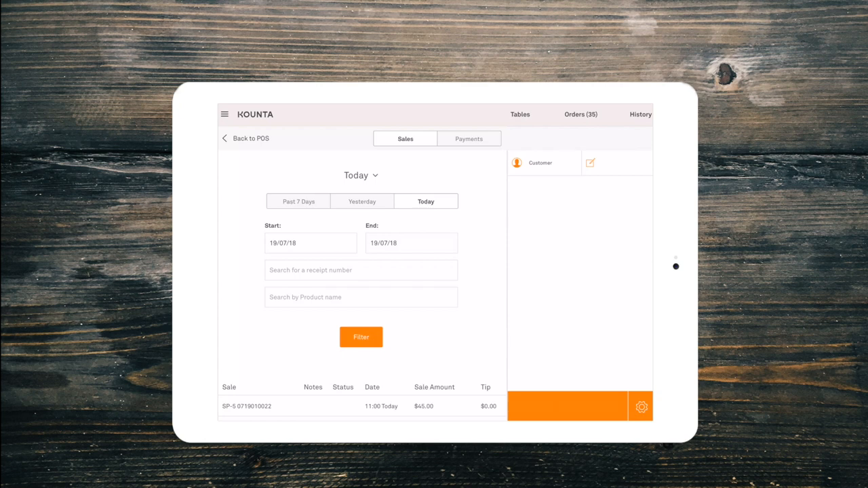
pyautogui.click(361, 337)
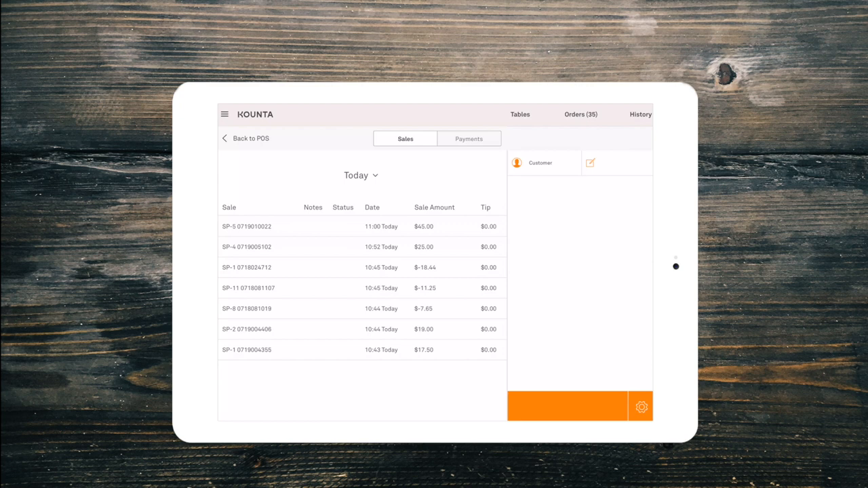
pyautogui.click(246, 226)
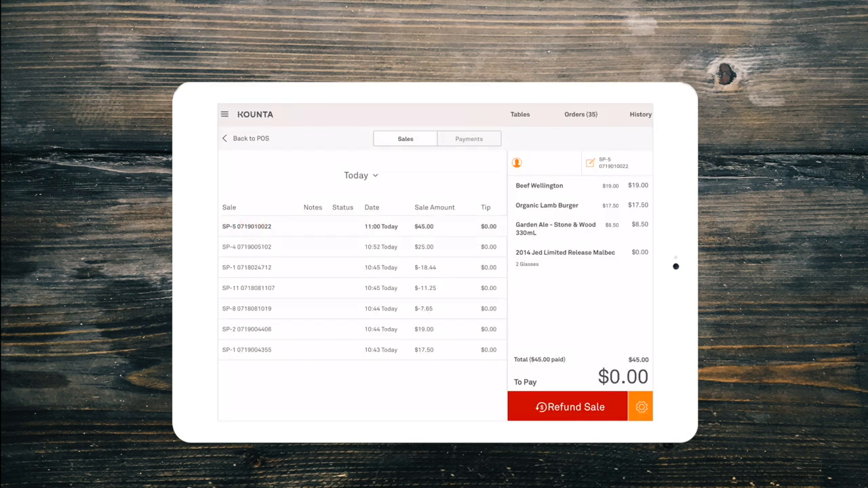
pyautogui.click(567, 406)
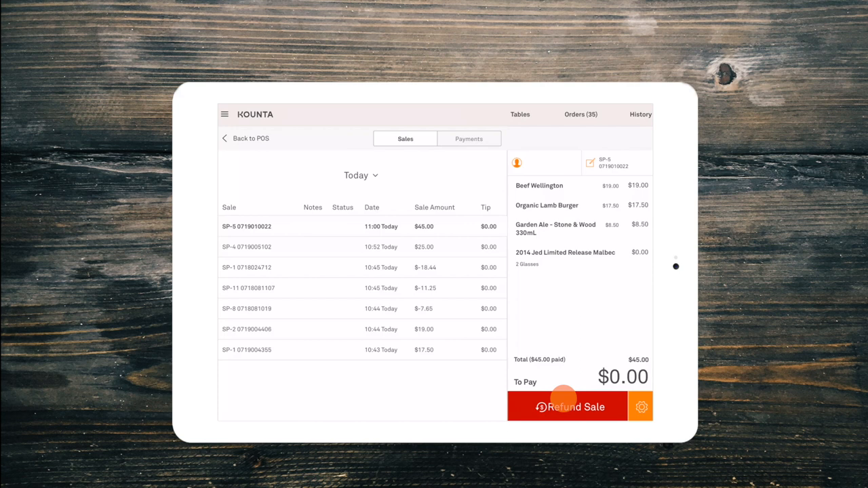
pyautogui.click(568, 407)
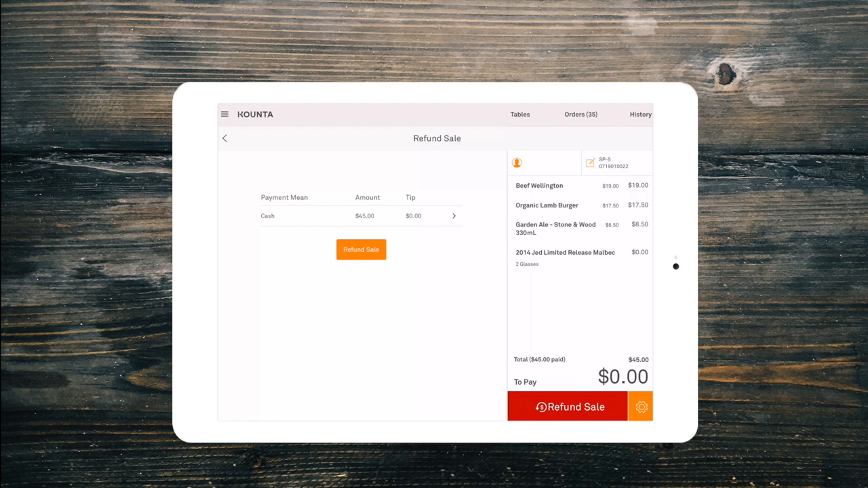
# - Mark the Organic Lamb Burger and Garden Ale ($26.00) for refund and continue
pyautogui.click(361, 249)
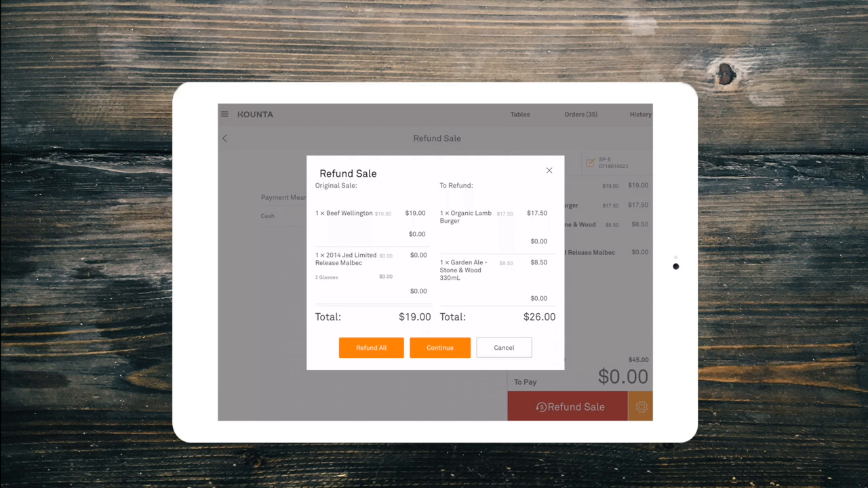
pyautogui.click(440, 347)
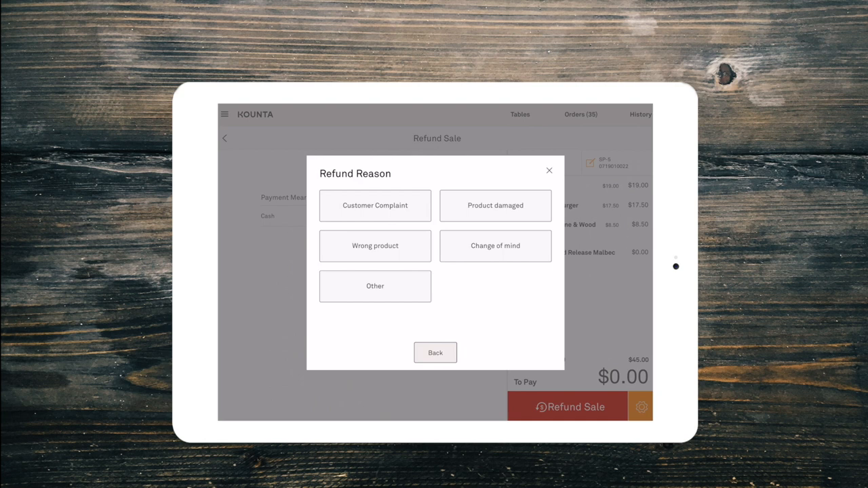
# - Choose a refund reason, refund $26.00 as cash, then leave the POS for Back Office
pyautogui.click(375, 206)
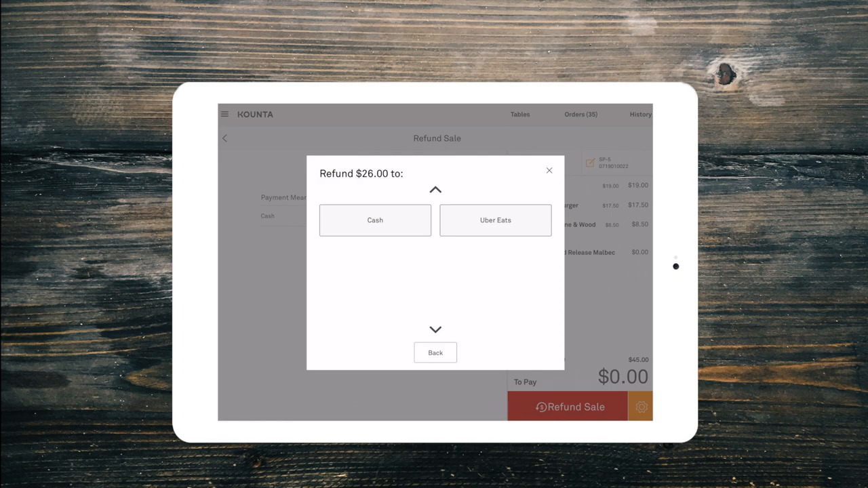
pyautogui.click(374, 220)
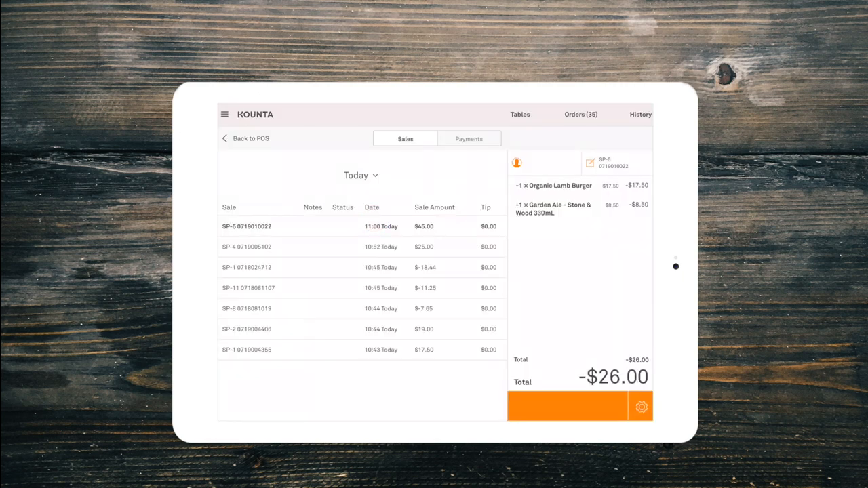
pyautogui.click(250, 138)
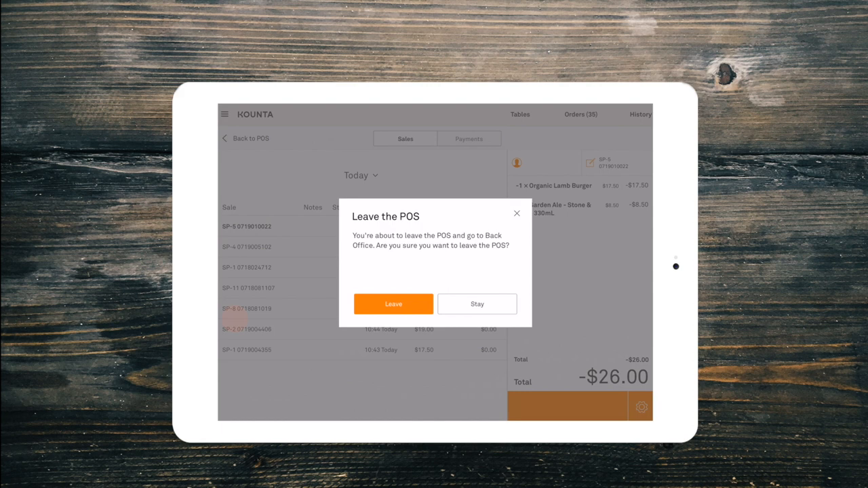
pyautogui.click(393, 304)
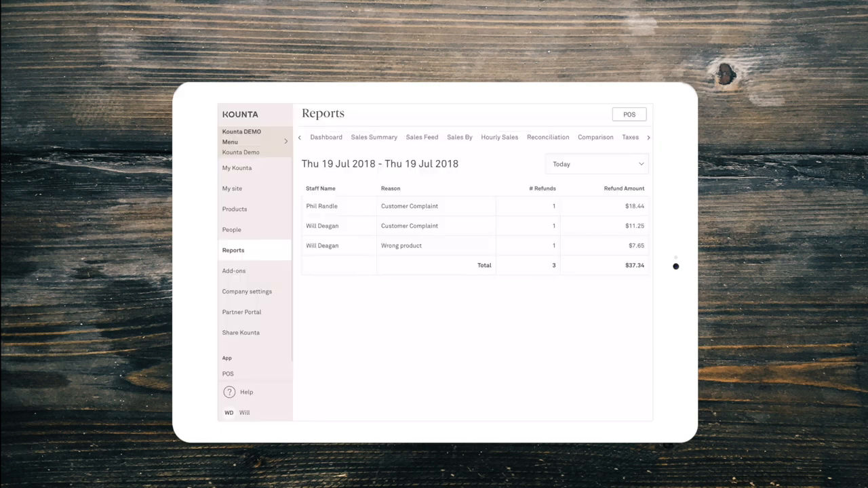
# - Open Help and choose 'Help, something is broken!' to show the email, chat and phone contacts
pyautogui.click(246, 392)
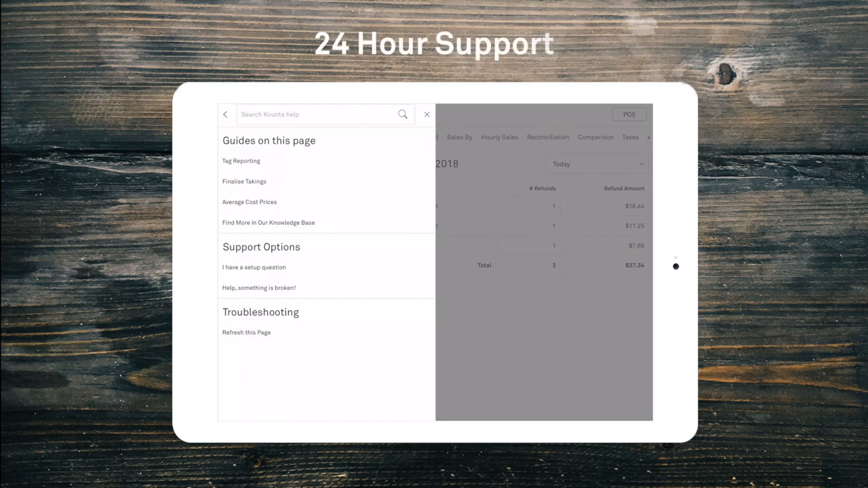
pyautogui.click(259, 288)
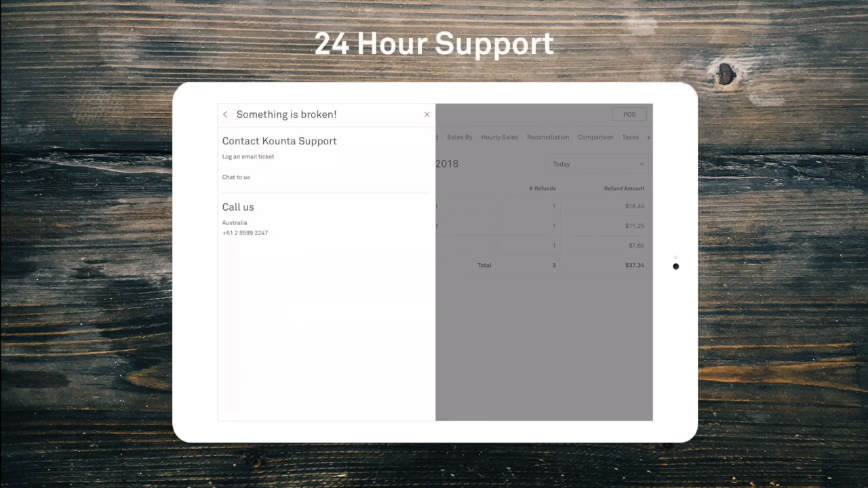